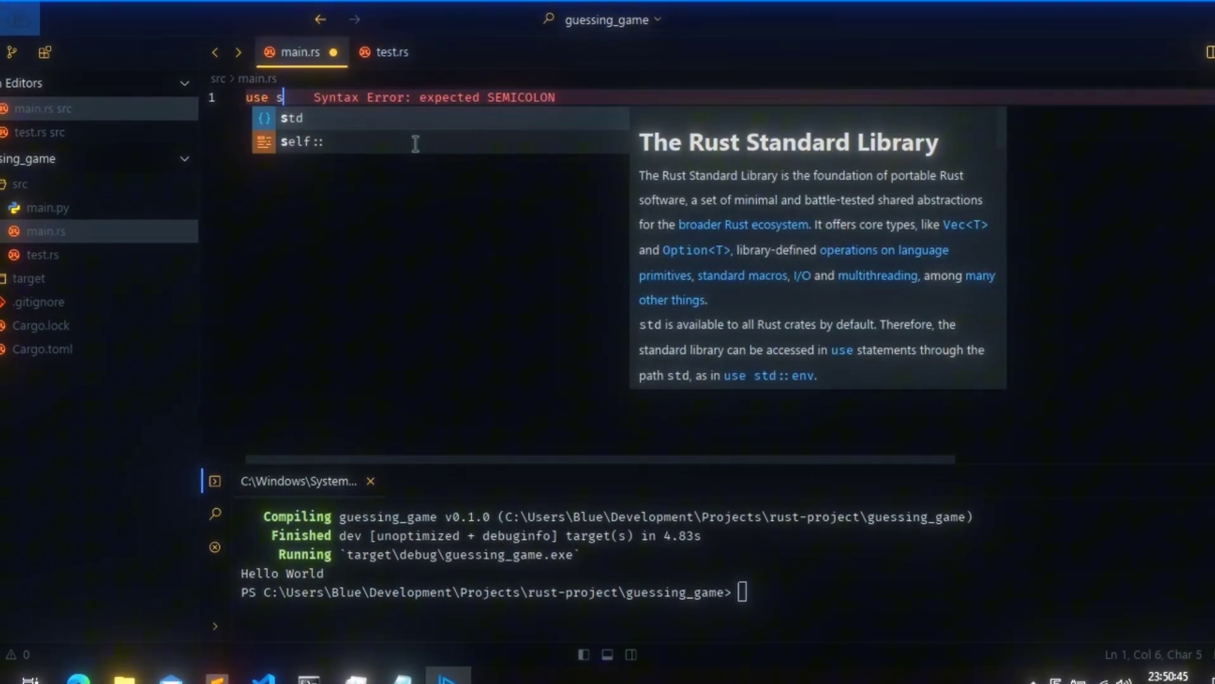
pyautogui.write('td::')
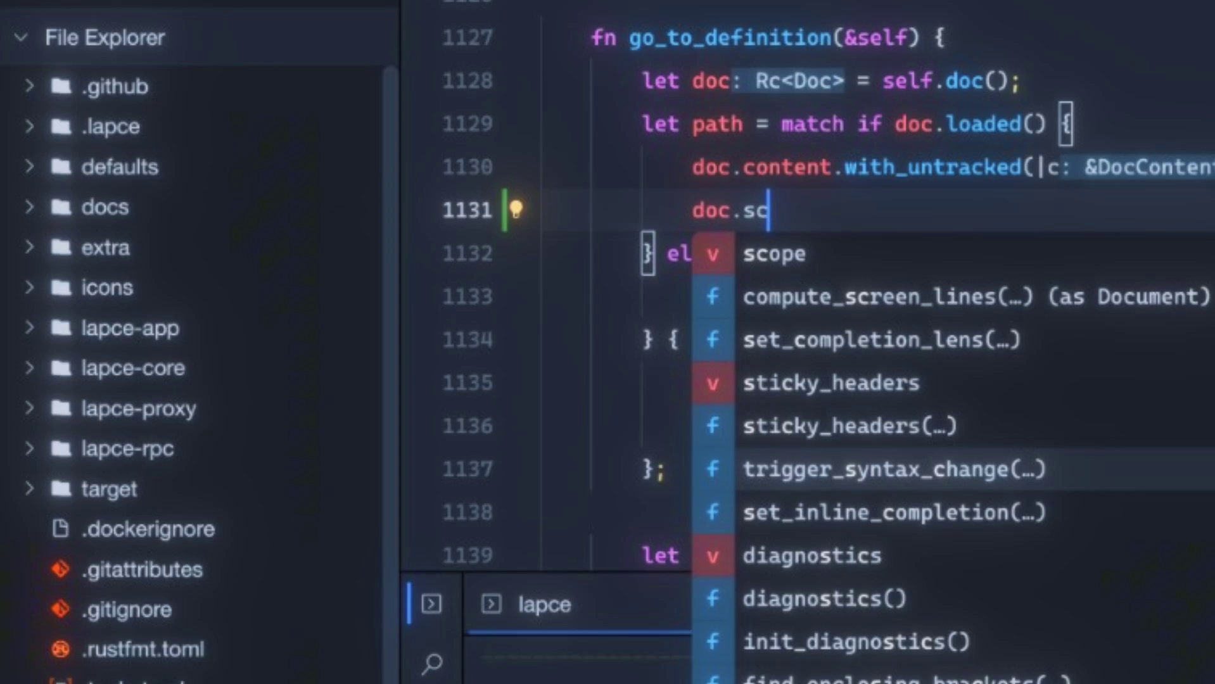
pyautogui.scroll(-3)
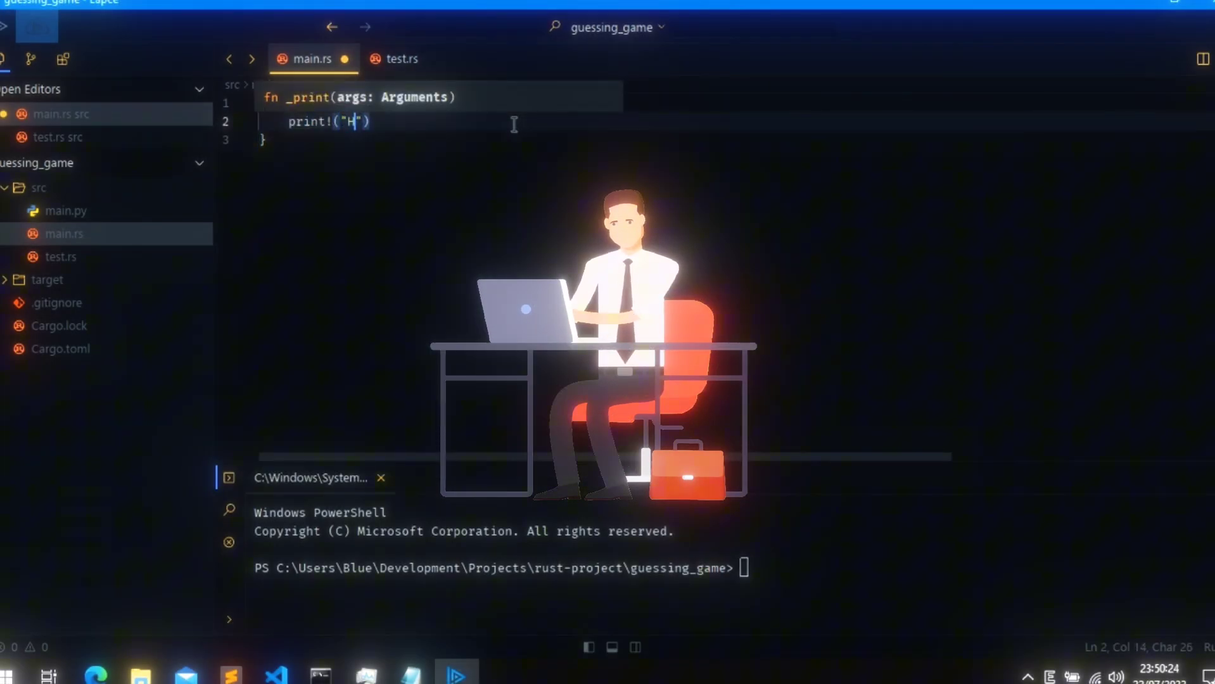
pyautogui.write('ello Wo')
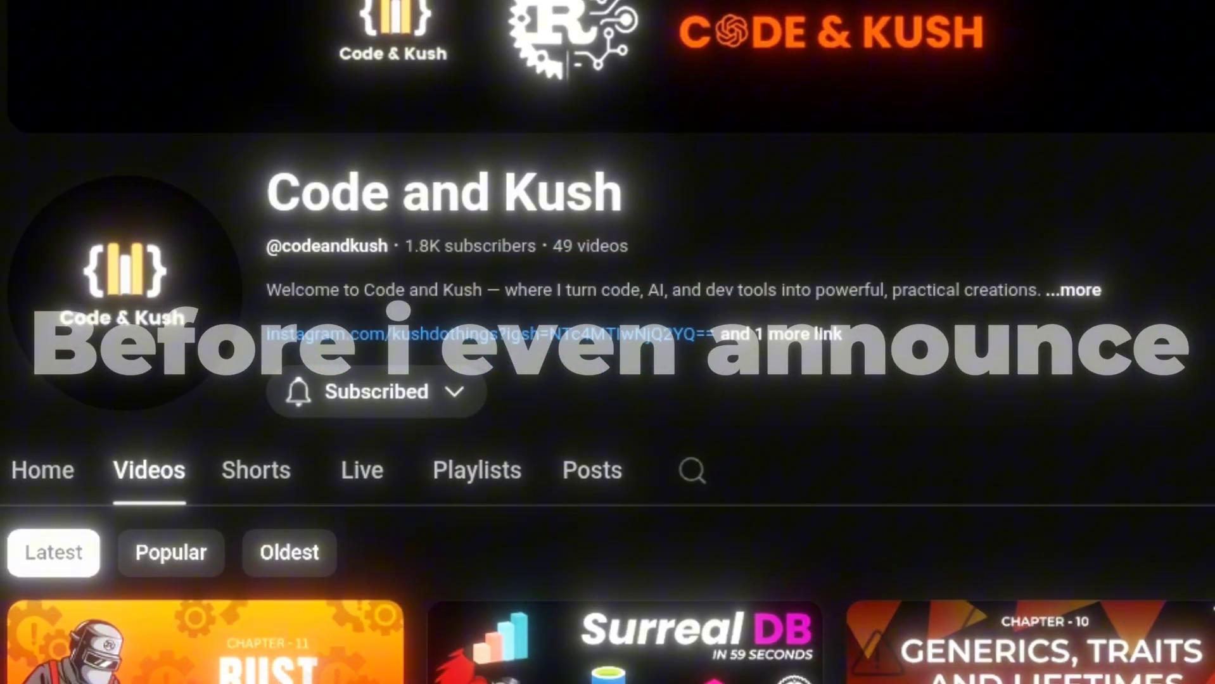
pyautogui.scroll(-3)
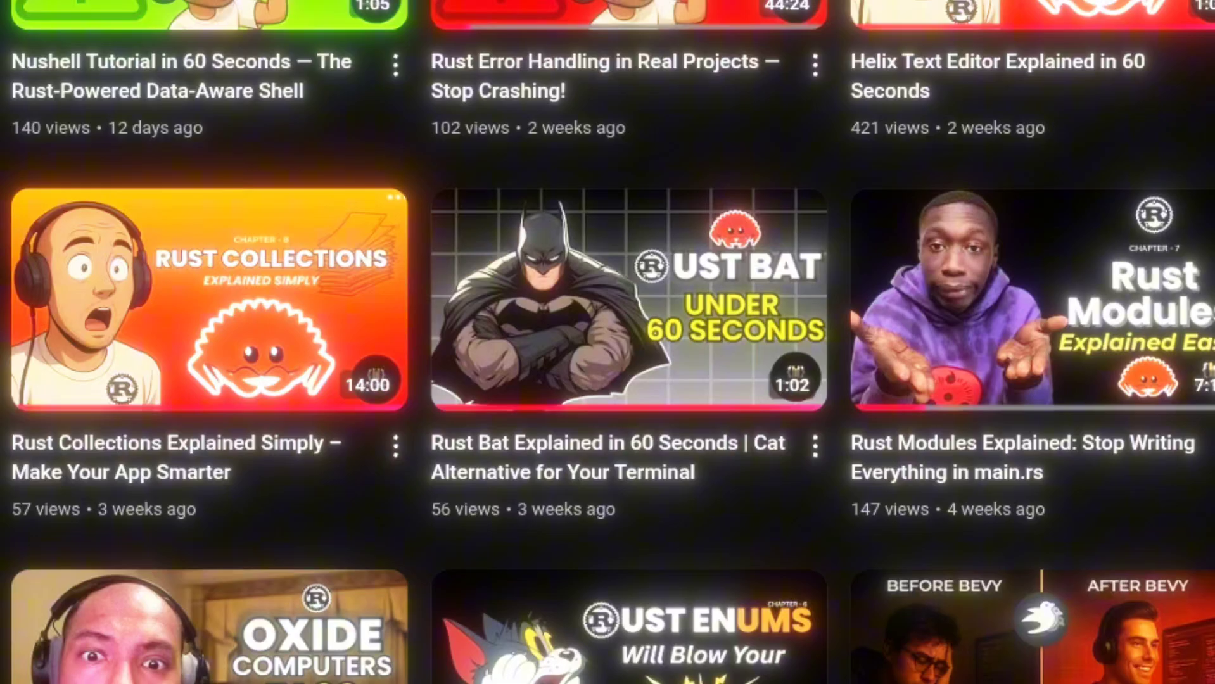